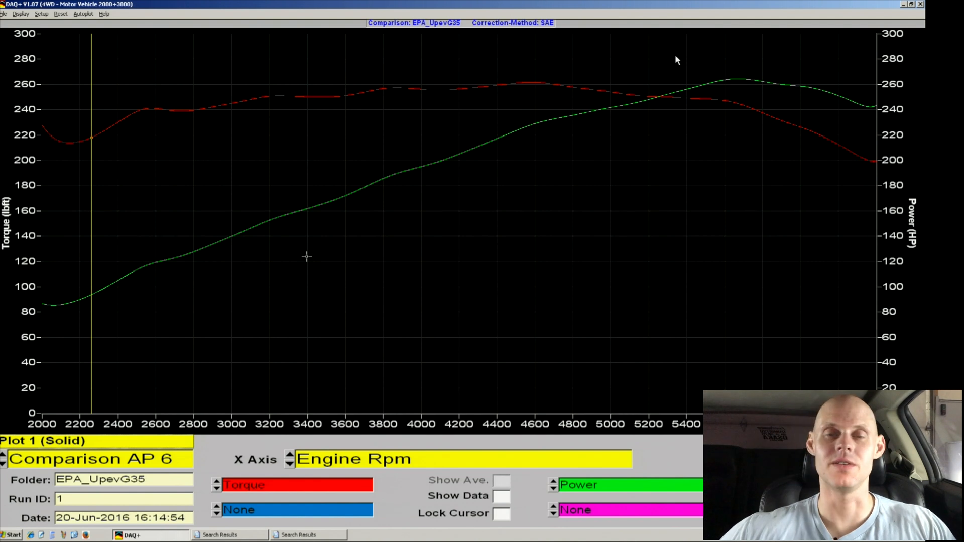
mouse_move(550, 5)
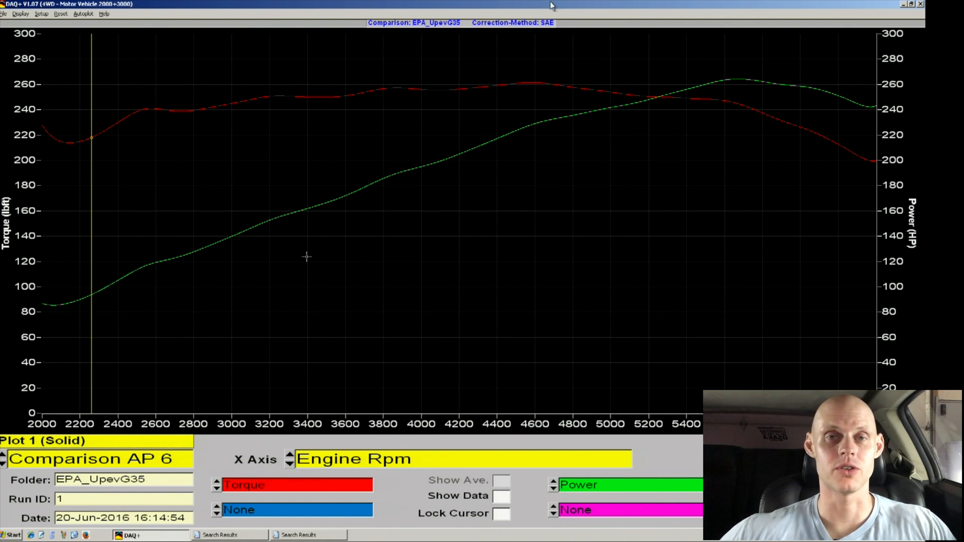
mouse_move(518, 72)
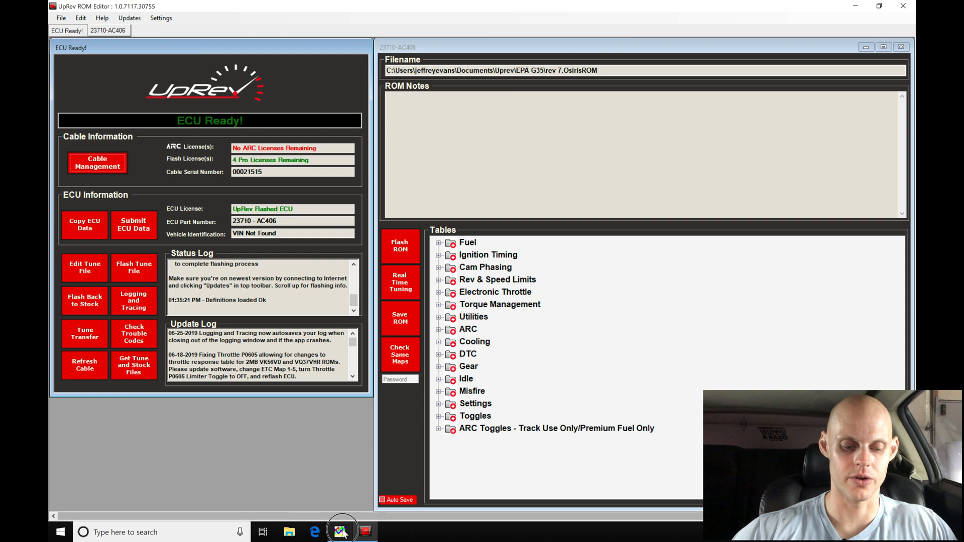
Bring up MegaLogViewer from the taskbar to view the dyno-pull datalog with RPM, AFR, timing and knock
left_click(340, 532)
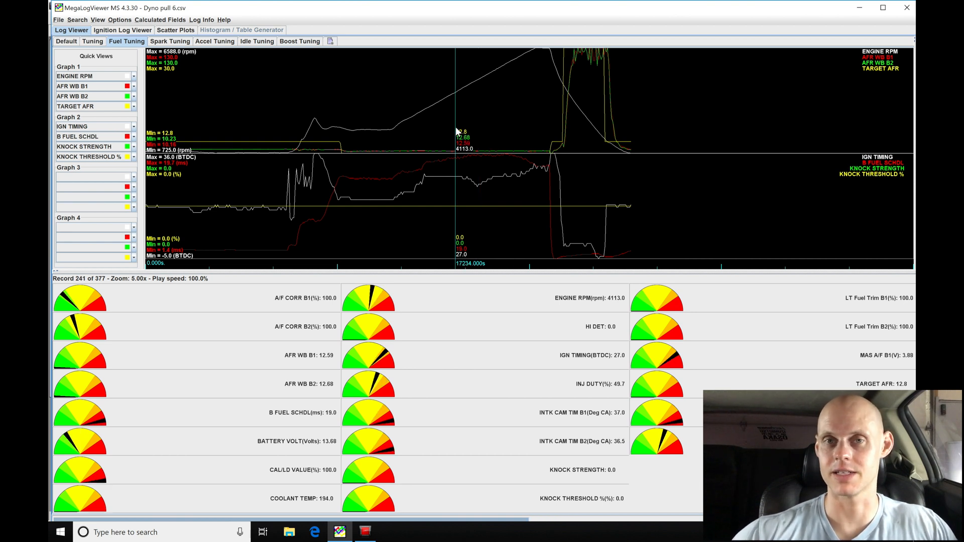
mouse_move(459, 254)
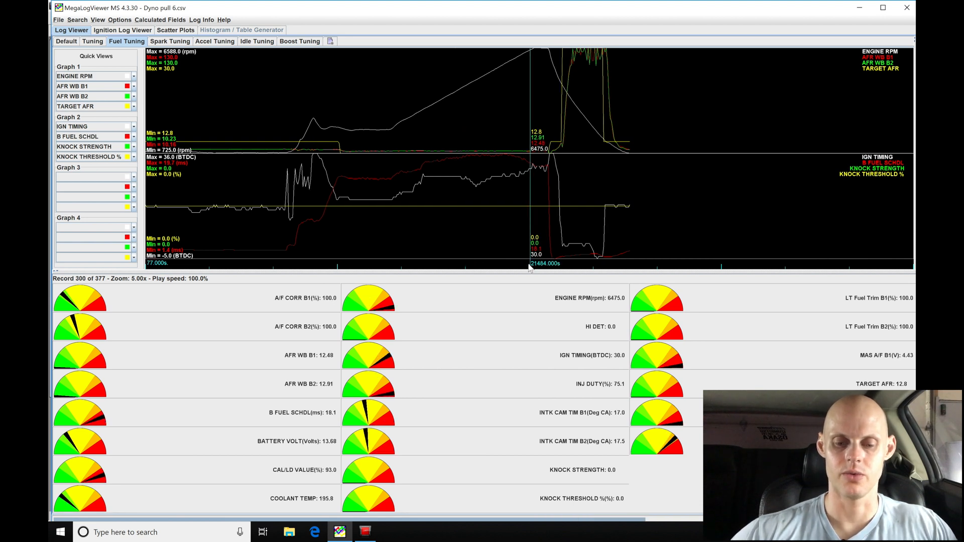
mouse_move(522, 159)
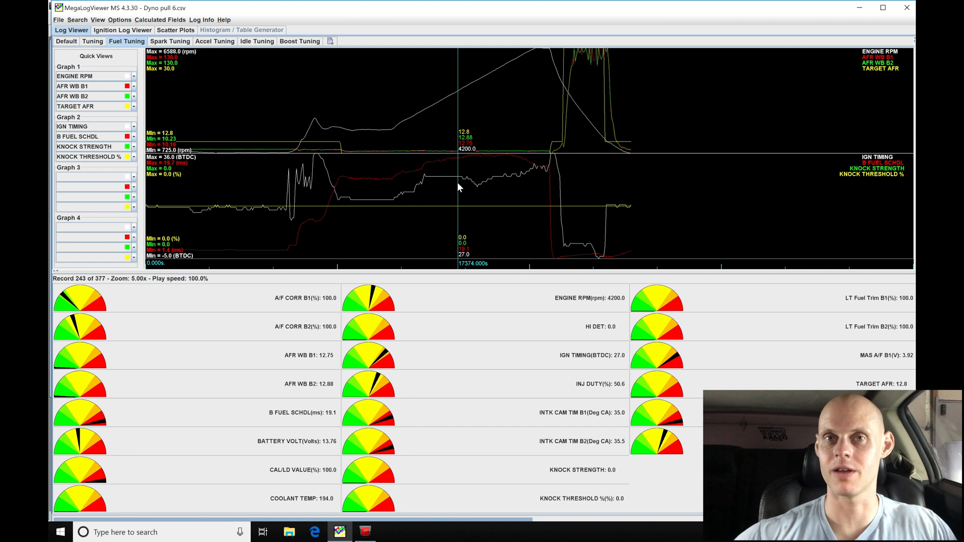
mouse_move(464, 190)
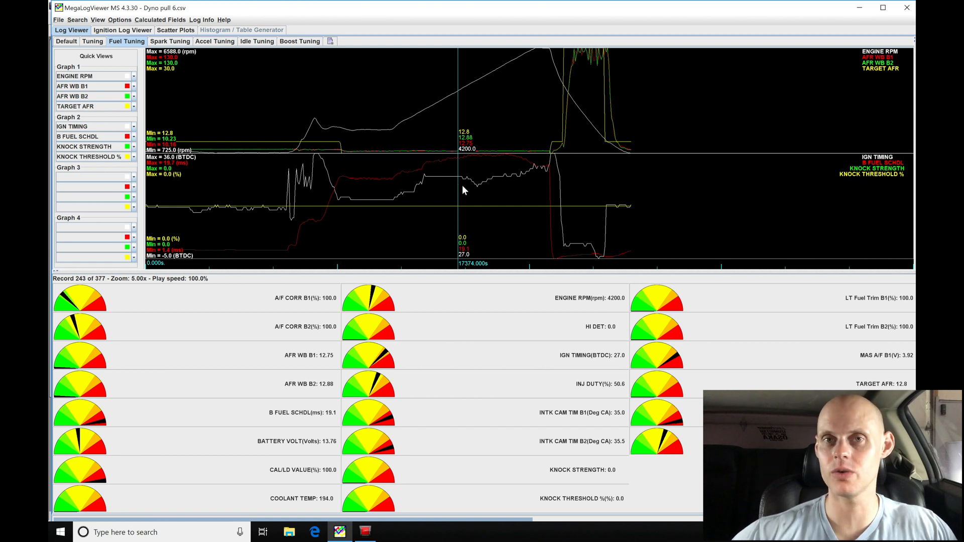
mouse_move(448, 188)
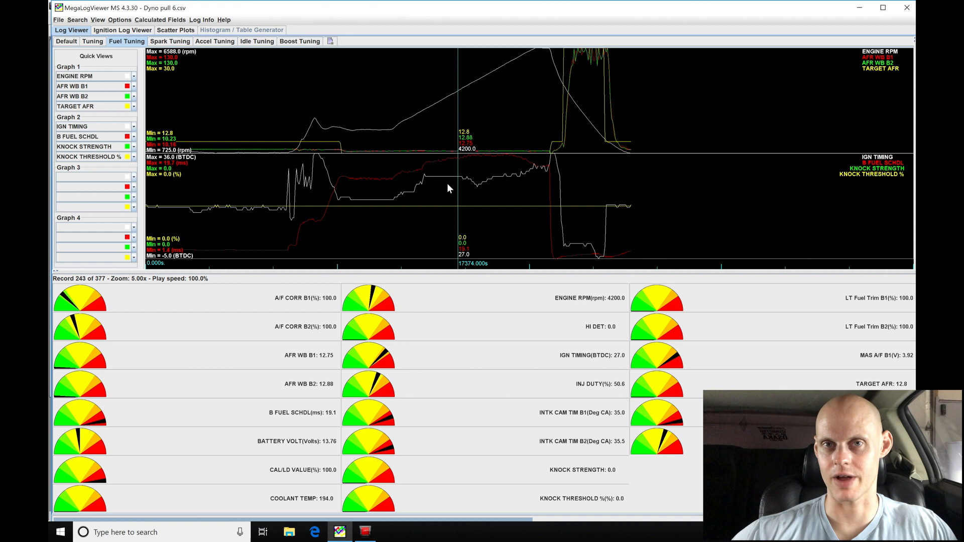
mouse_move(471, 208)
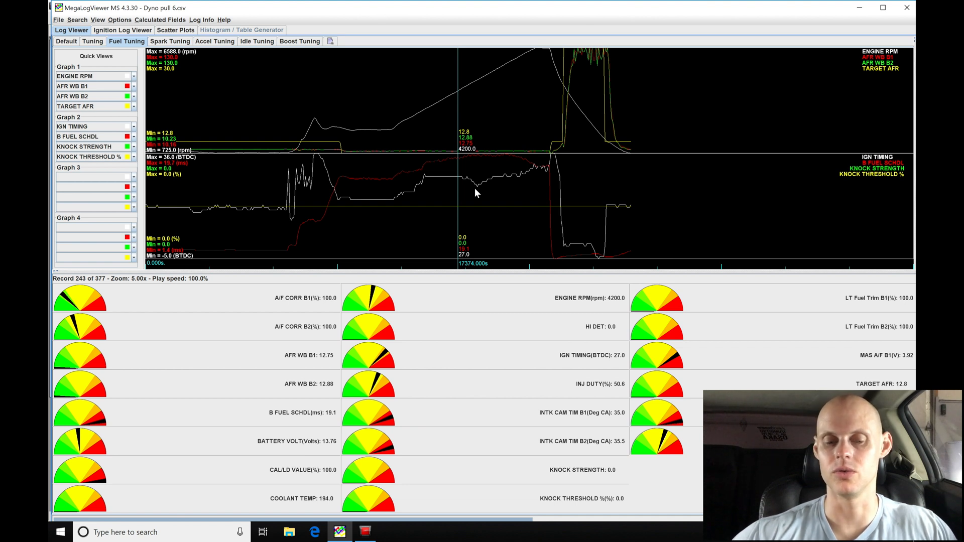
mouse_move(477, 206)
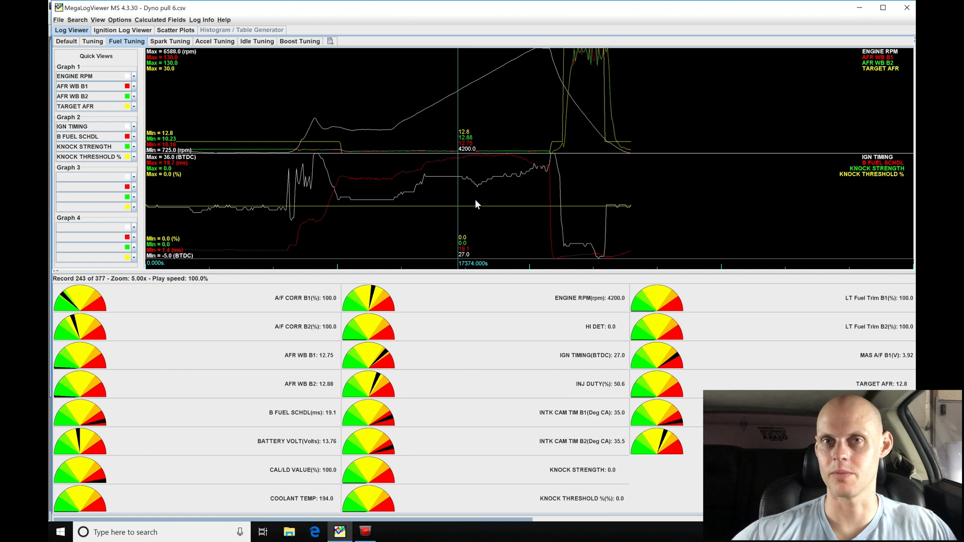